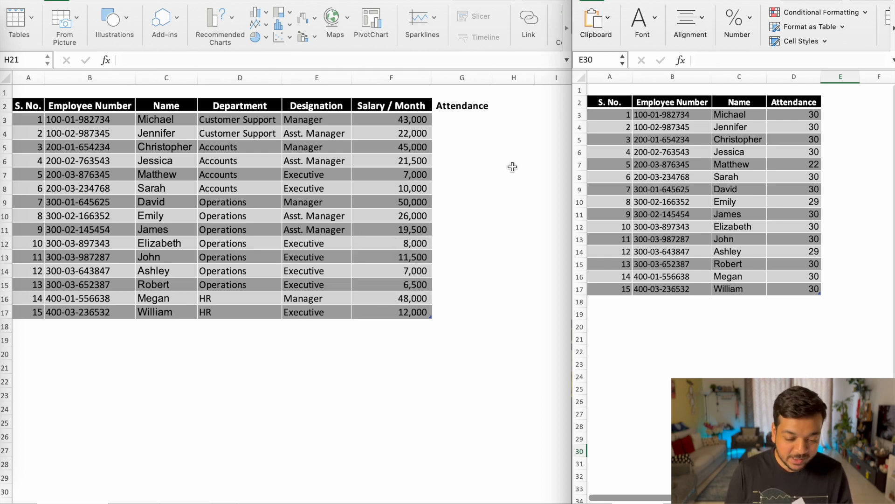
Begin a VLOOKUP in Michael's Attendance cell G3
{"action": "left_click", "coordinate": [461, 119]}
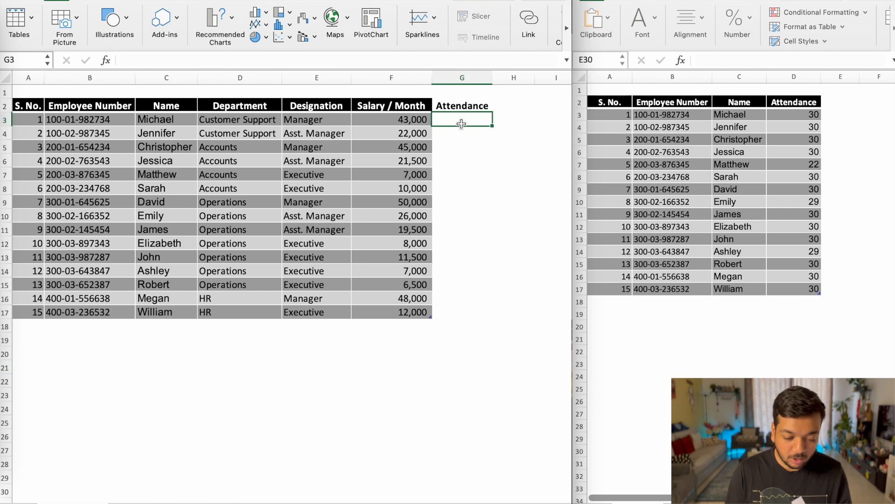
{"action": "mouse_move", "coordinate": [493, 149]}
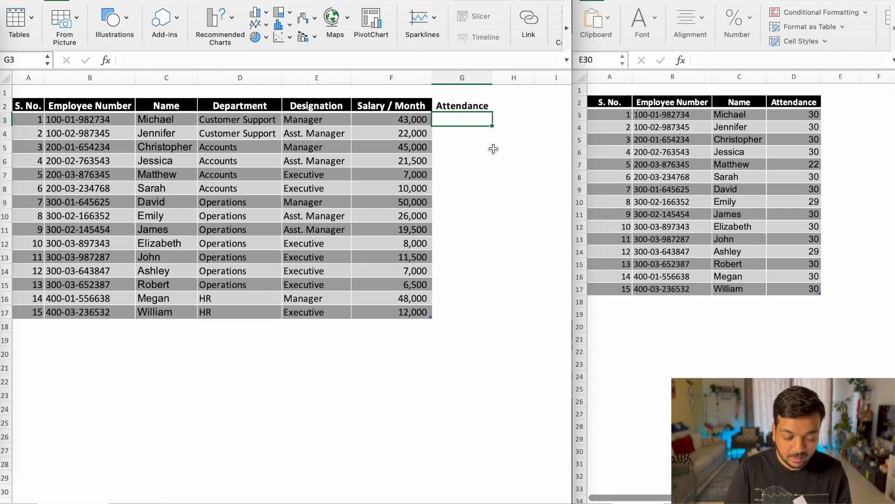
{"action": "type", "text": "=vloo"}
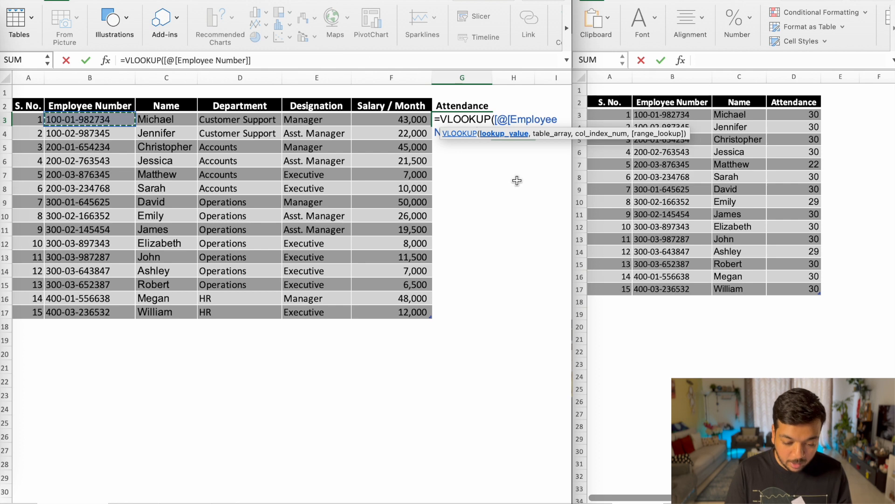
Add Table13's Employee Number–Attendance range as table array and 3 as column index
{"action": "type", "text": ","}
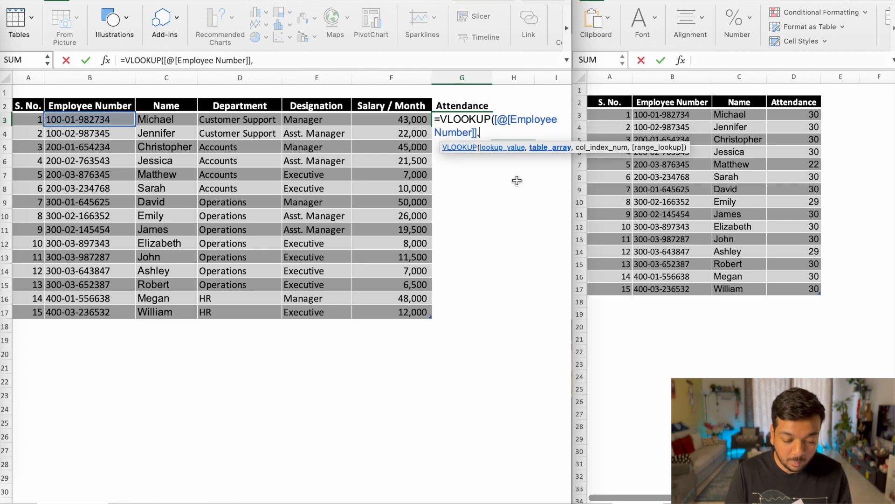
{"action": "mouse_move", "coordinate": [537, 153]}
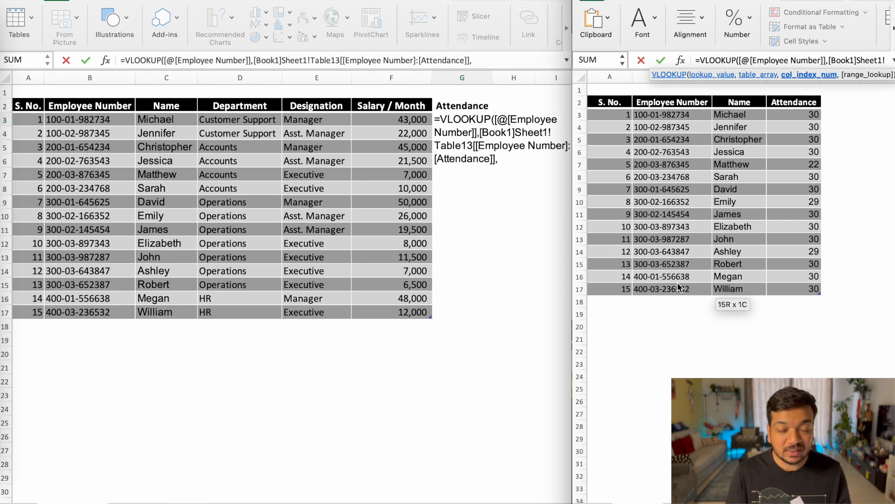
{"action": "type", "text": "3"}
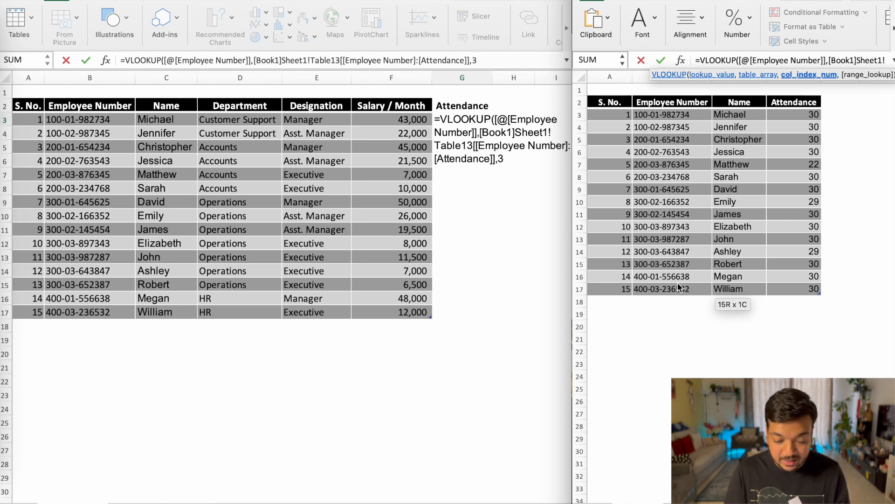
Add the exact-match argument 0 and commit, returning 30 for Michael
{"action": "type", "text": ","}
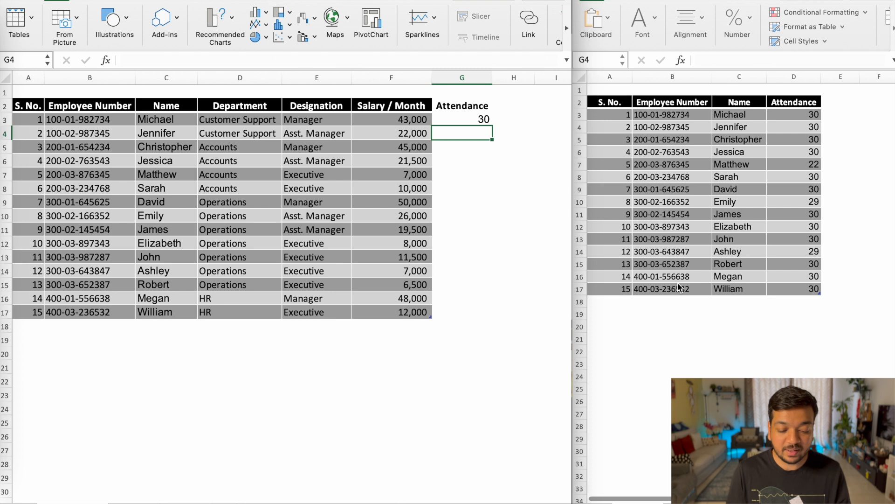
Edit G3's formula, replacing column index 3 with 2, and commit
{"action": "left_click", "coordinate": [461, 119]}
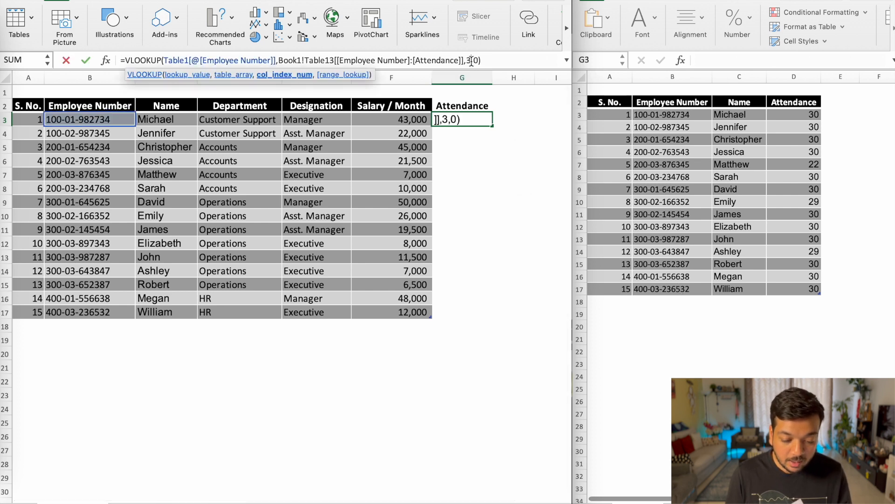
{"action": "mouse_move", "coordinate": [565, 61]}
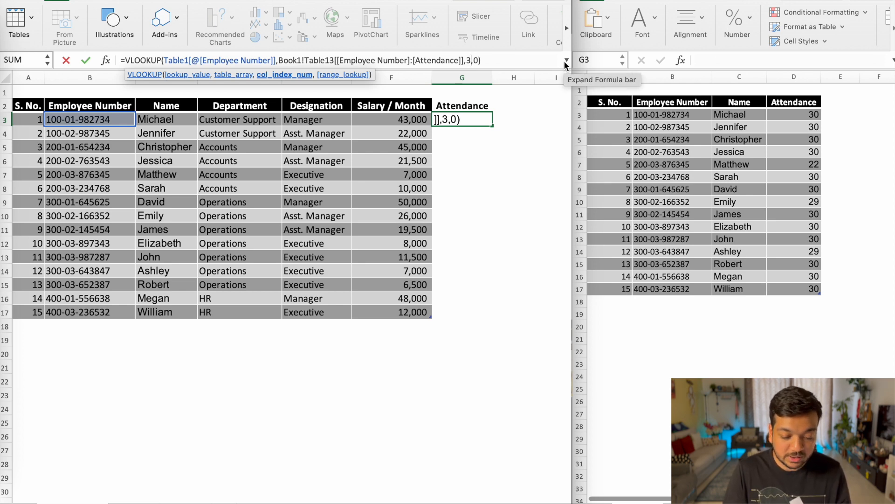
{"action": "key", "text": "Backspace"}
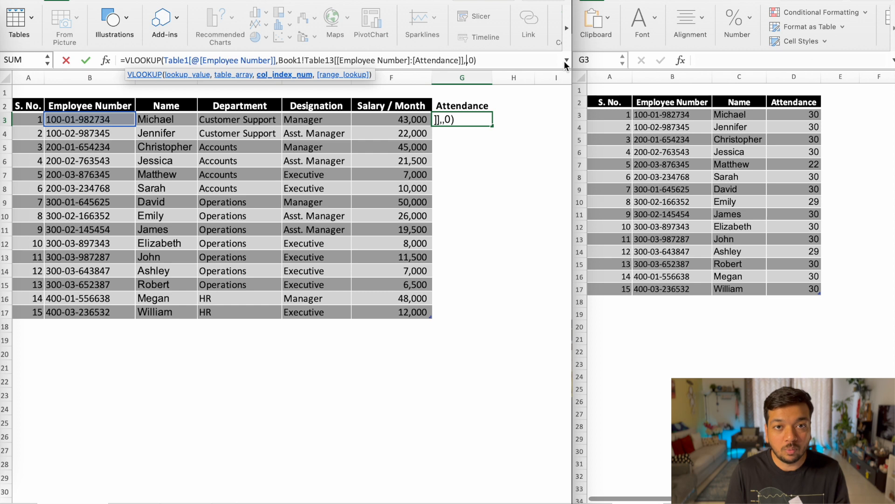
{"action": "type", "text": "2"}
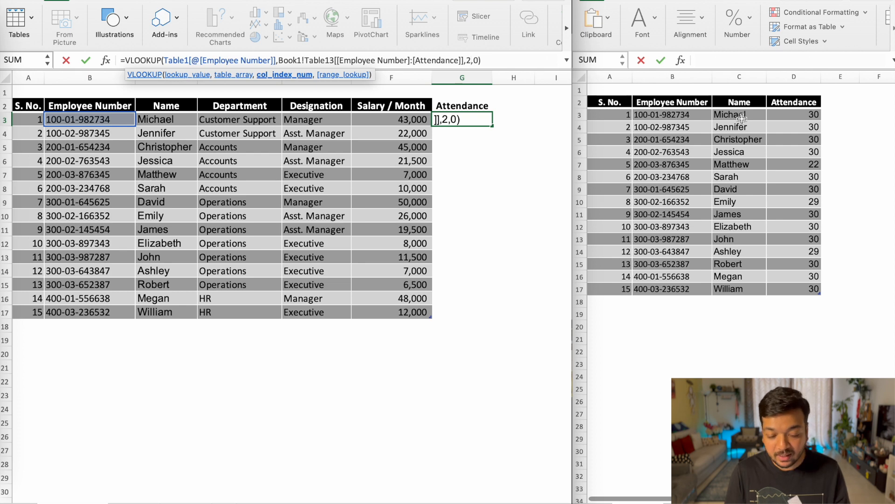
{"action": "mouse_move", "coordinate": [754, 164]}
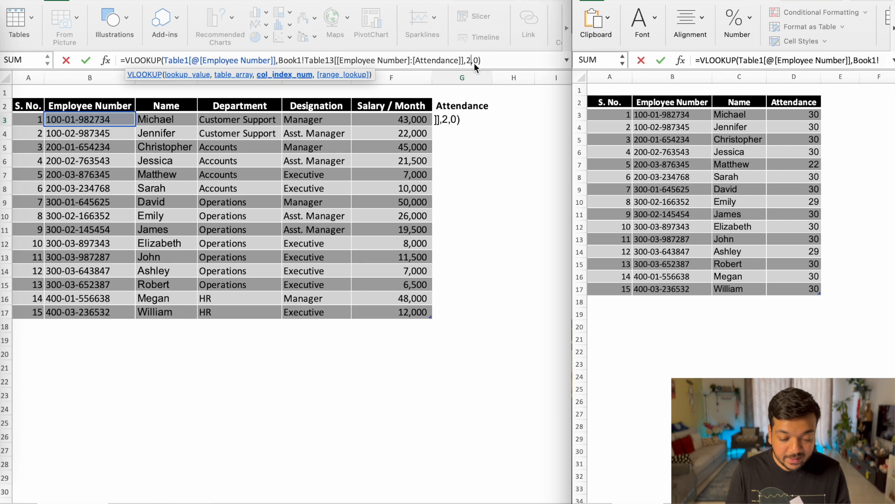
{"action": "mouse_move", "coordinate": [476, 67]}
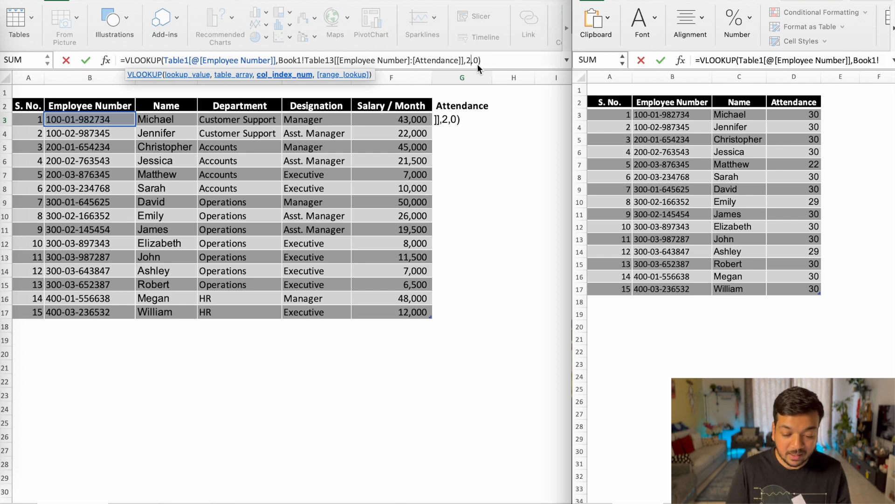
{"action": "type", "text": "3"}
{"action": "key", "text": "Return"}
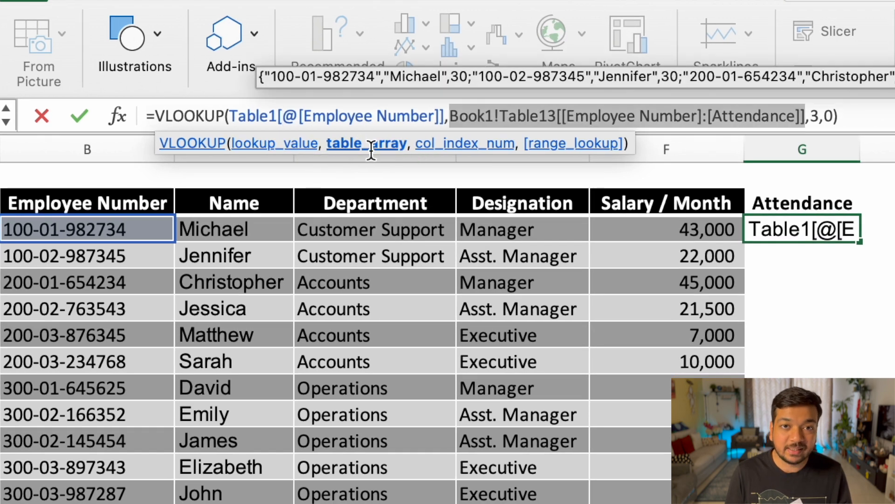
{"action": "mouse_move", "coordinate": [545, 151]}
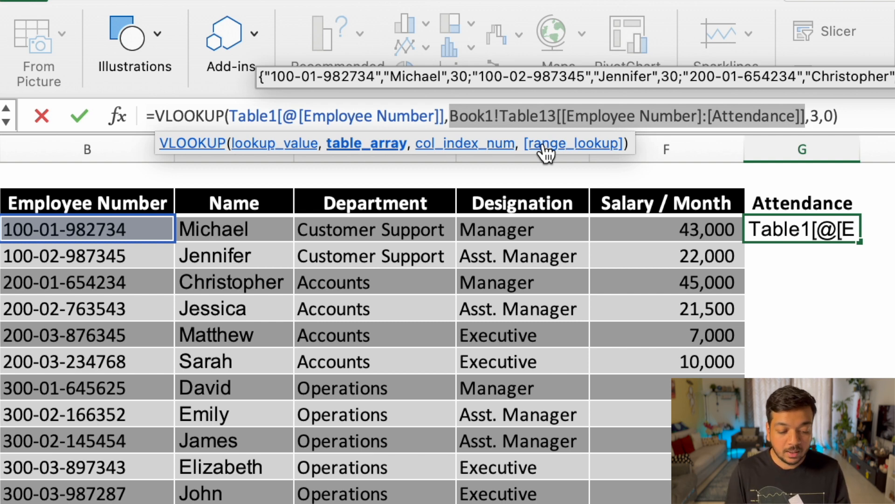
{"action": "mouse_move", "coordinate": [482, 155]}
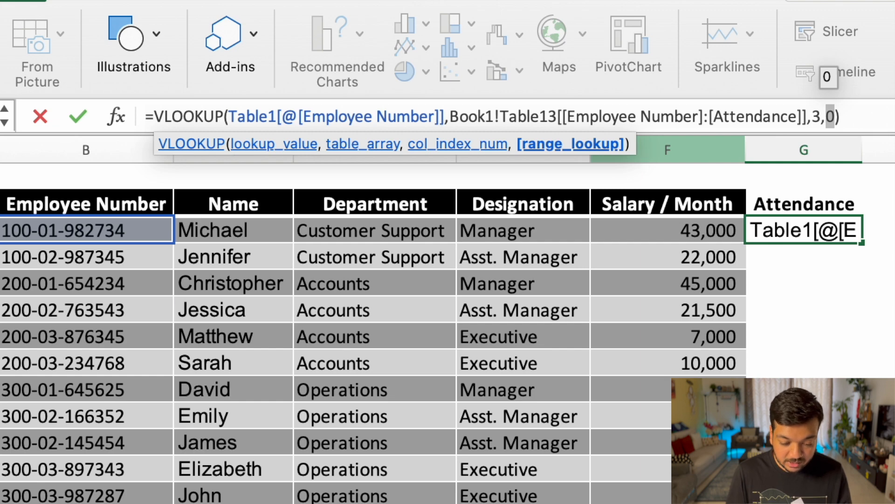
Commit the lookup with column 3 and exact match, filling all fifteen attendances
{"action": "key", "text": "Return"}
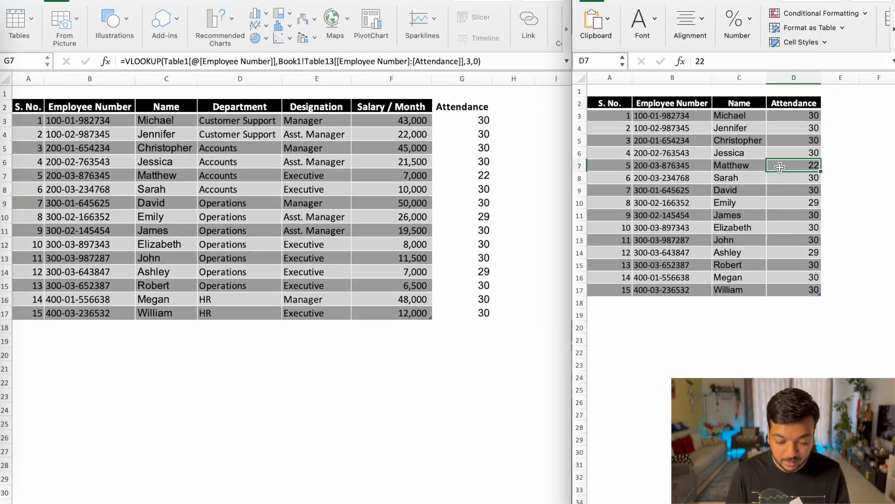
{"action": "left_click", "coordinate": [461, 215]}
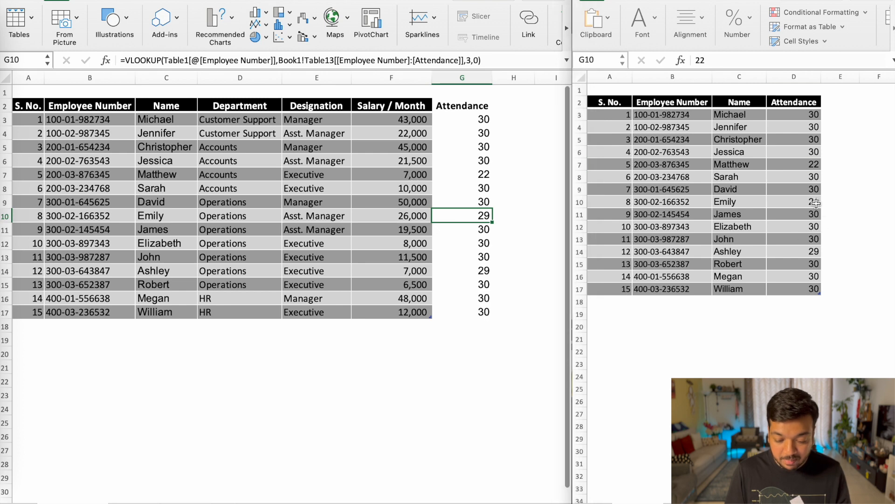
{"action": "left_click", "coordinate": [794, 201]}
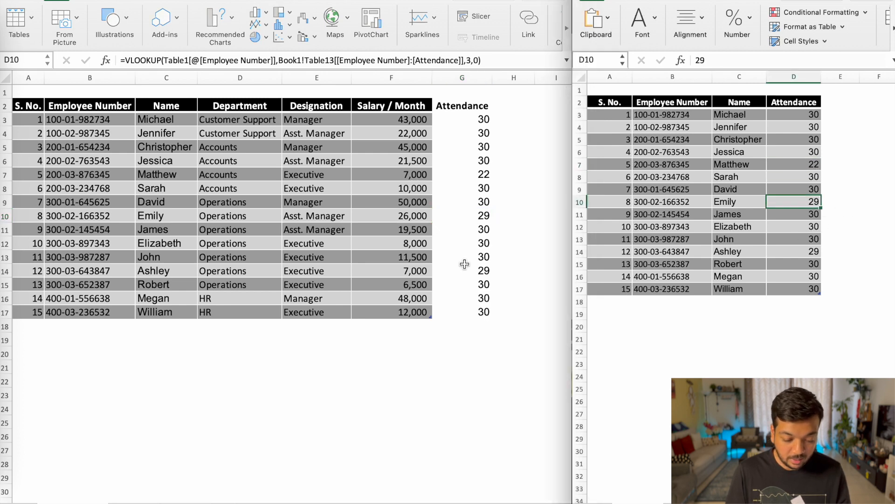